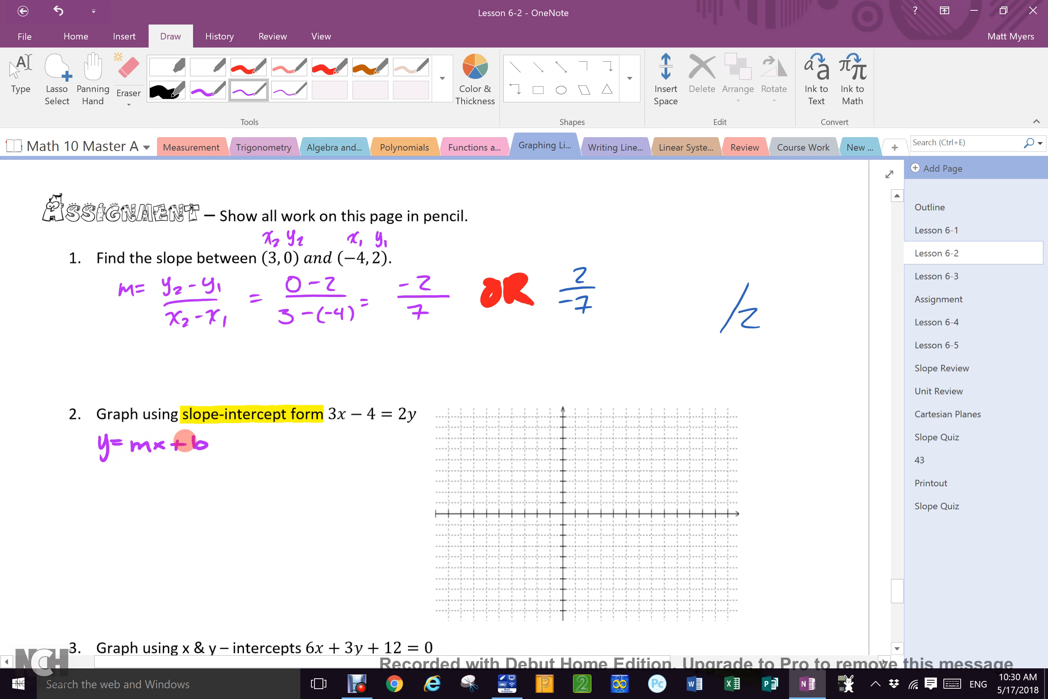
Choose the green pen on the Draw tab to start problem 2's ink work.
click(443, 77)
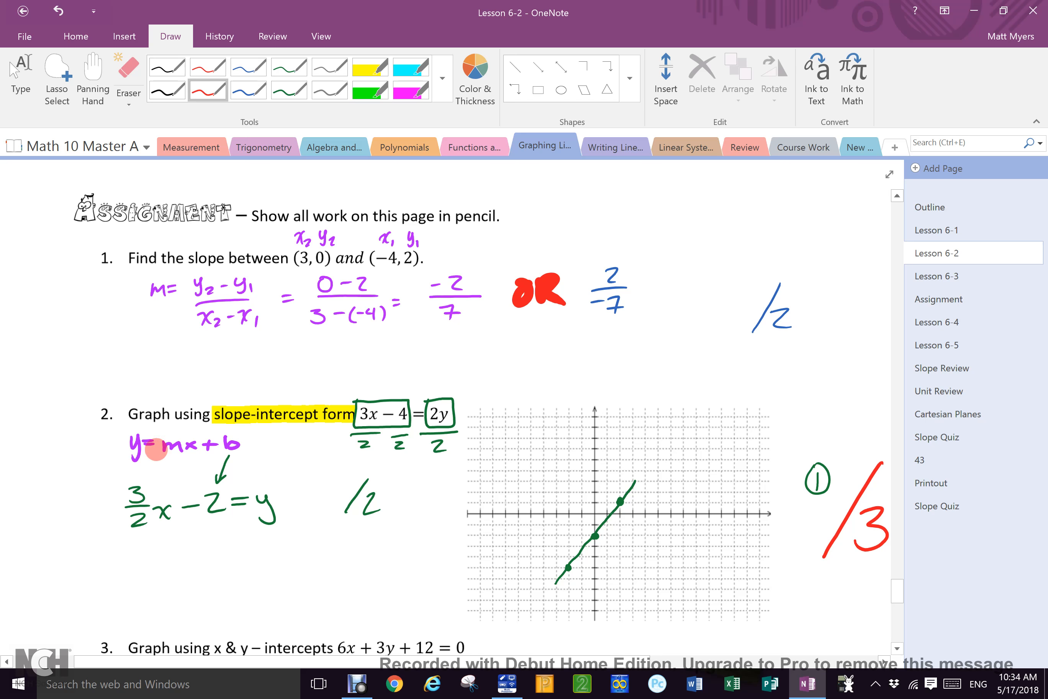
Scroll down through problem 3's intercept work and graph toward problem 4.
scroll(down, 3)
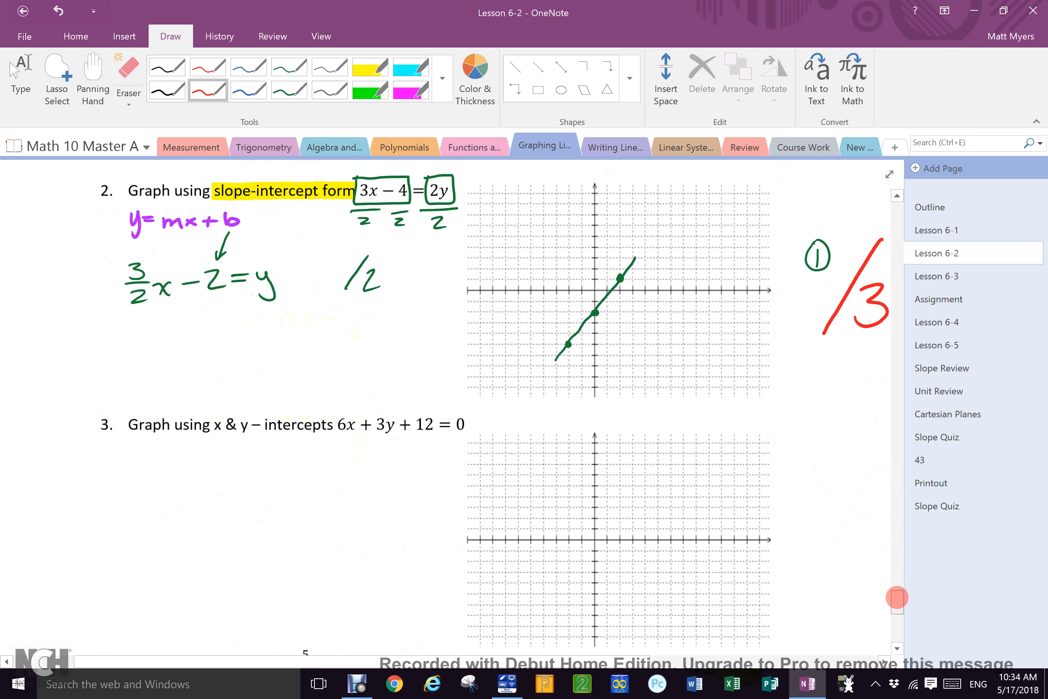
scroll(down, 3)
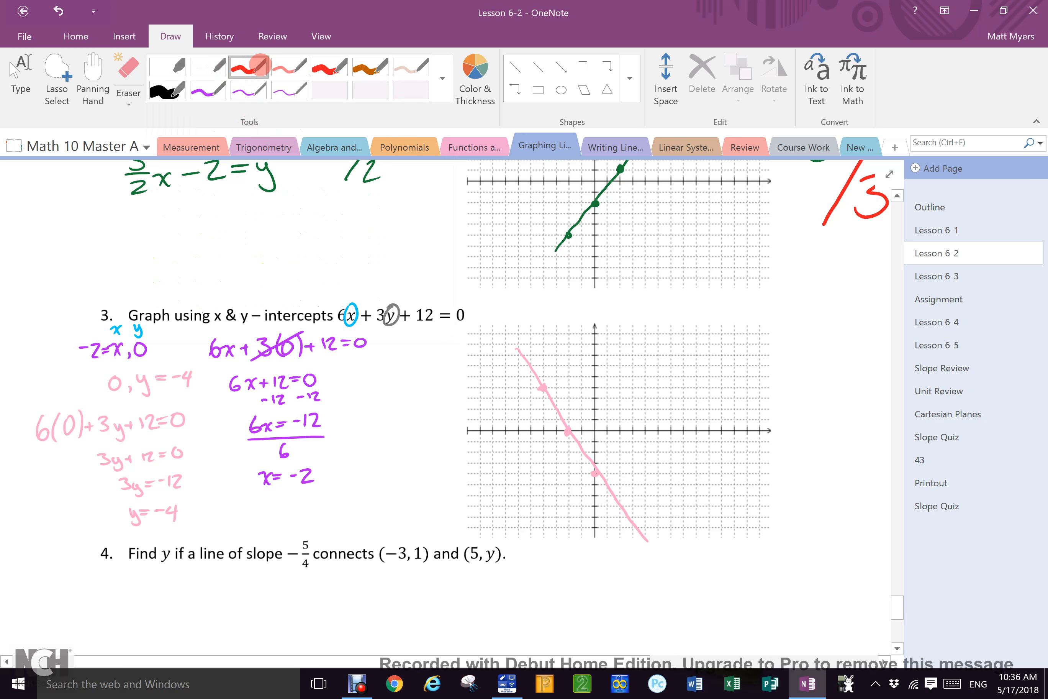
scroll(down, 3)
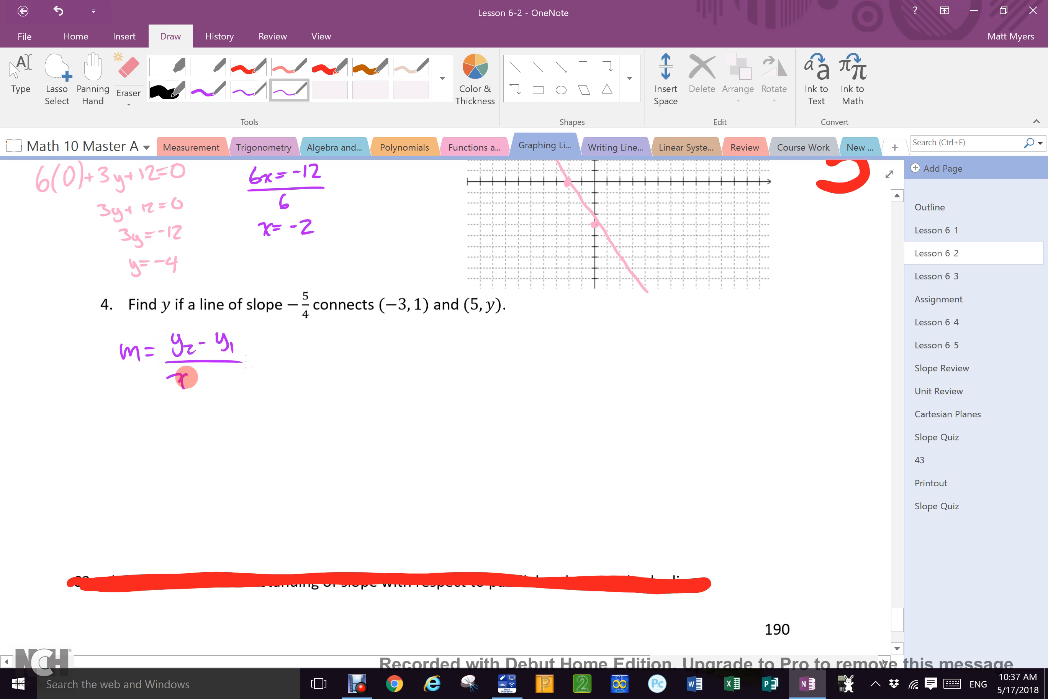
Ink the fraction bar and denominator of the slope formula m = (y2 − y1)/(x2 − x1).
drag(170, 382, 241, 382)
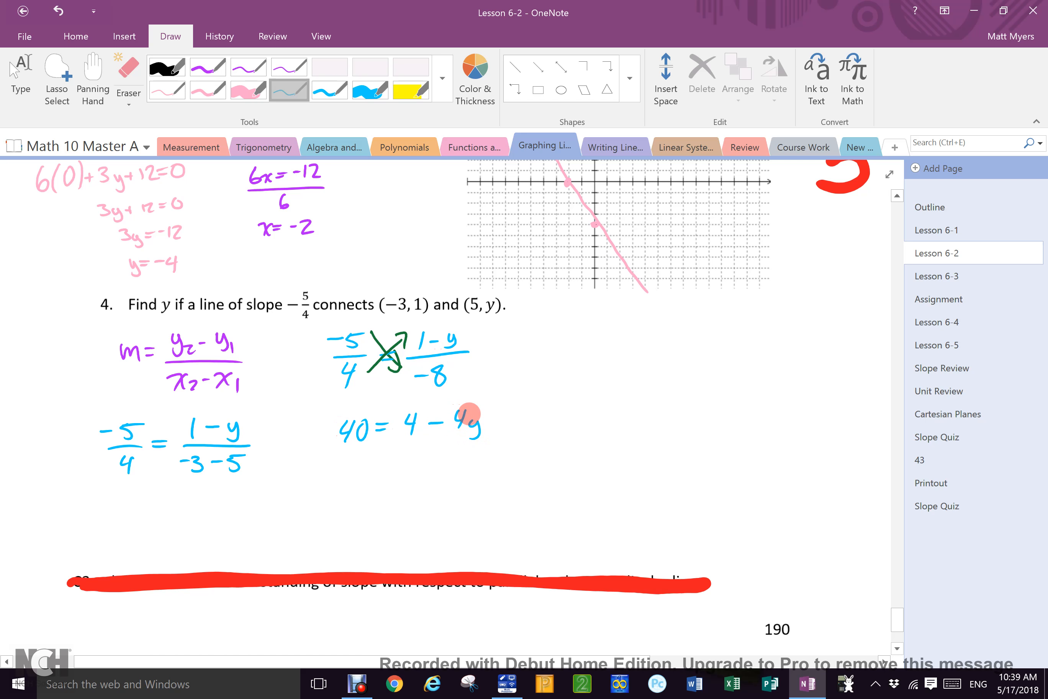
Scroll past the −2/7 slope work and switch to the Lesson 6-3 page.
scroll(down, 3)
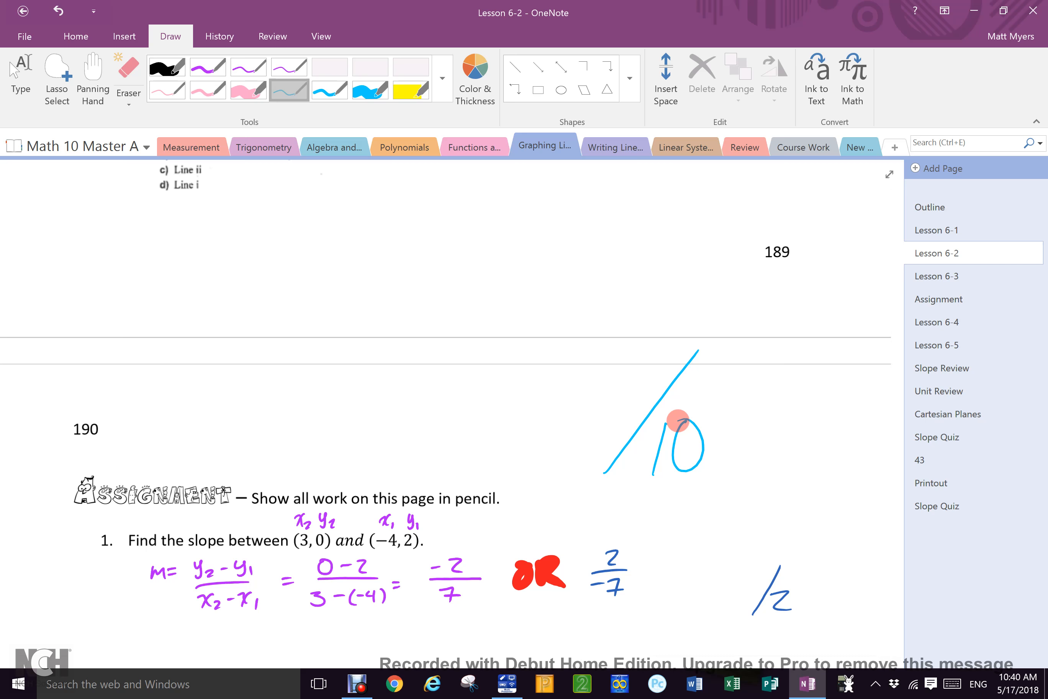
click(937, 276)
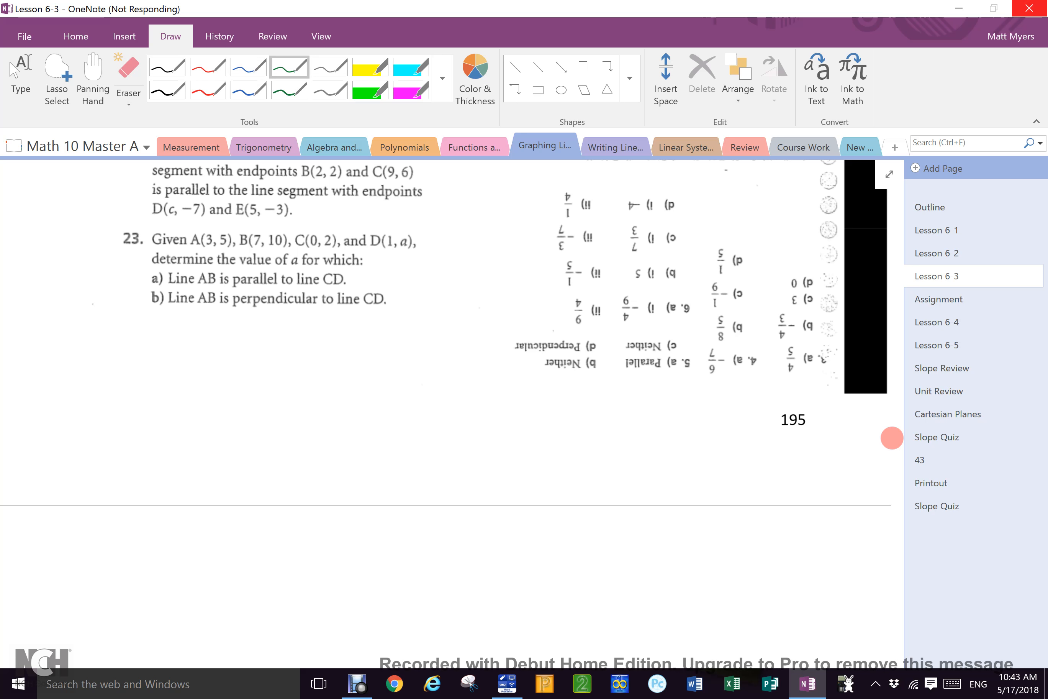
Switch to the Assignment page with the Assignment #1-7 graphing questions.
click(939, 299)
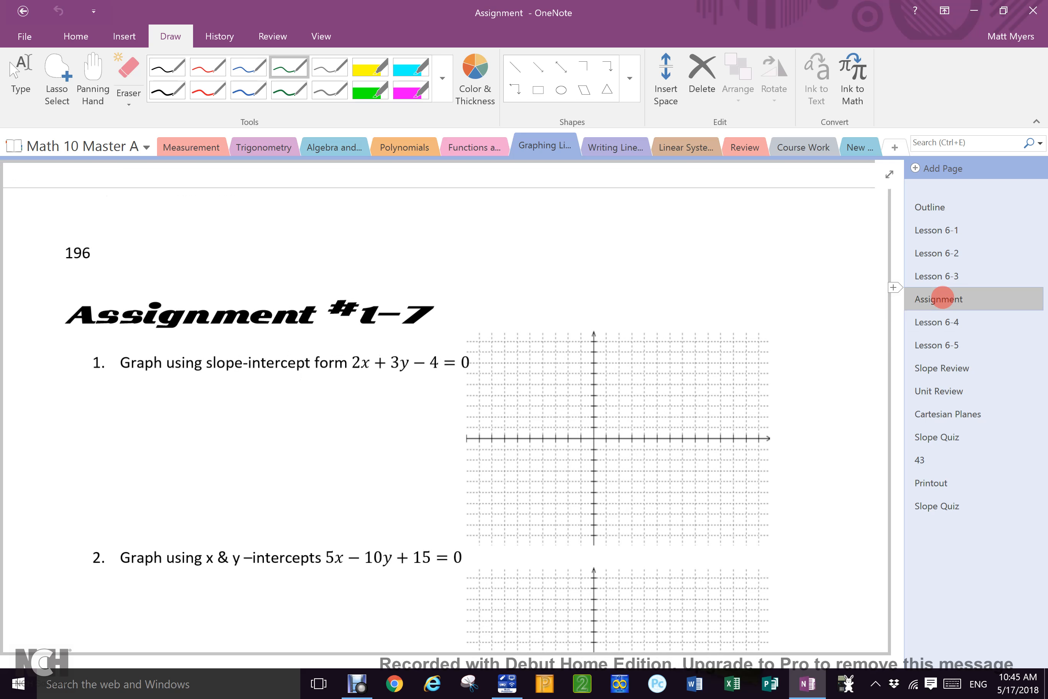